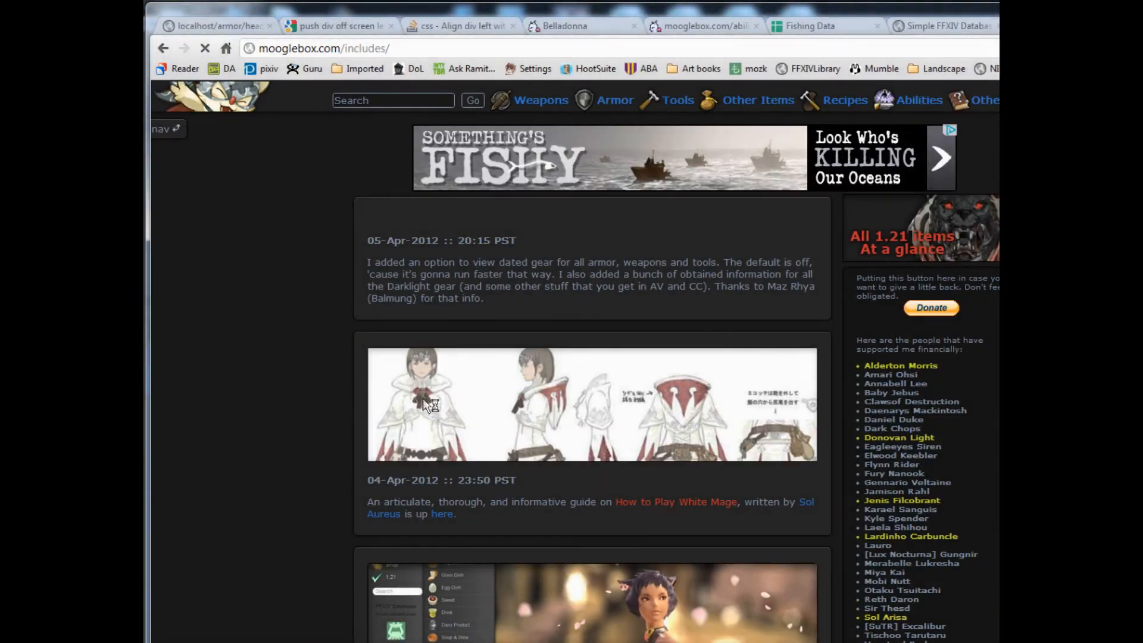
- Open the Armor: Waist belt table from the sidebar's Armor section
{"action": "scroll", "scroll_direction": "down", "scroll_amount": 3}
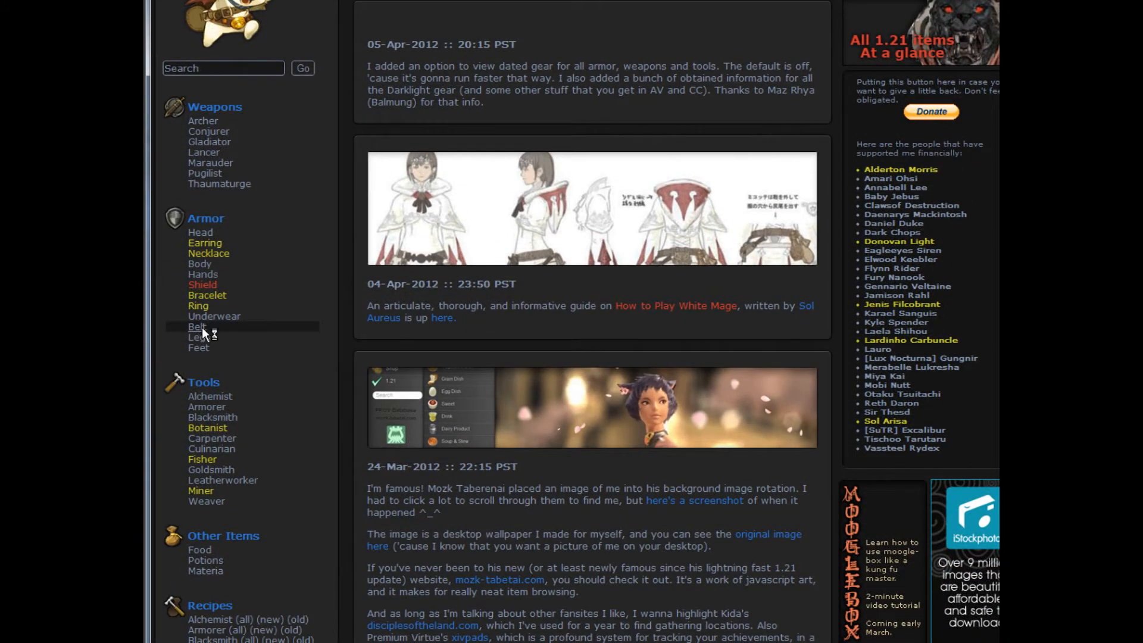
{"action": "left_click", "coordinate": [196, 327]}
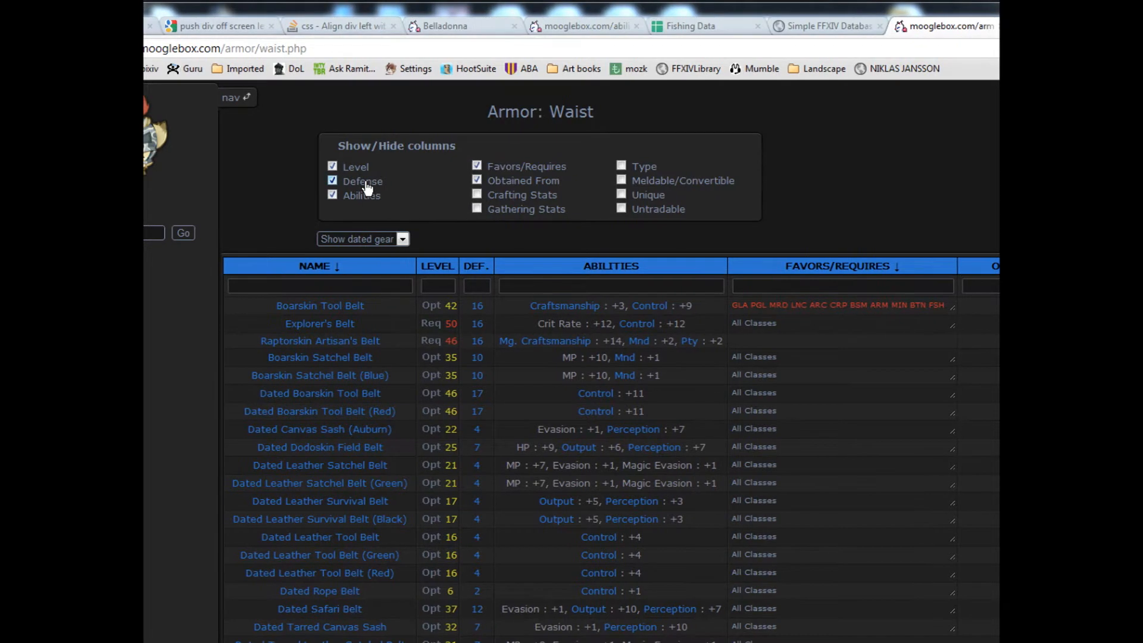
- Hide the Defense and Abilities columns and show Crafting Stats in the belt table
{"action": "left_click", "coordinate": [333, 180]}
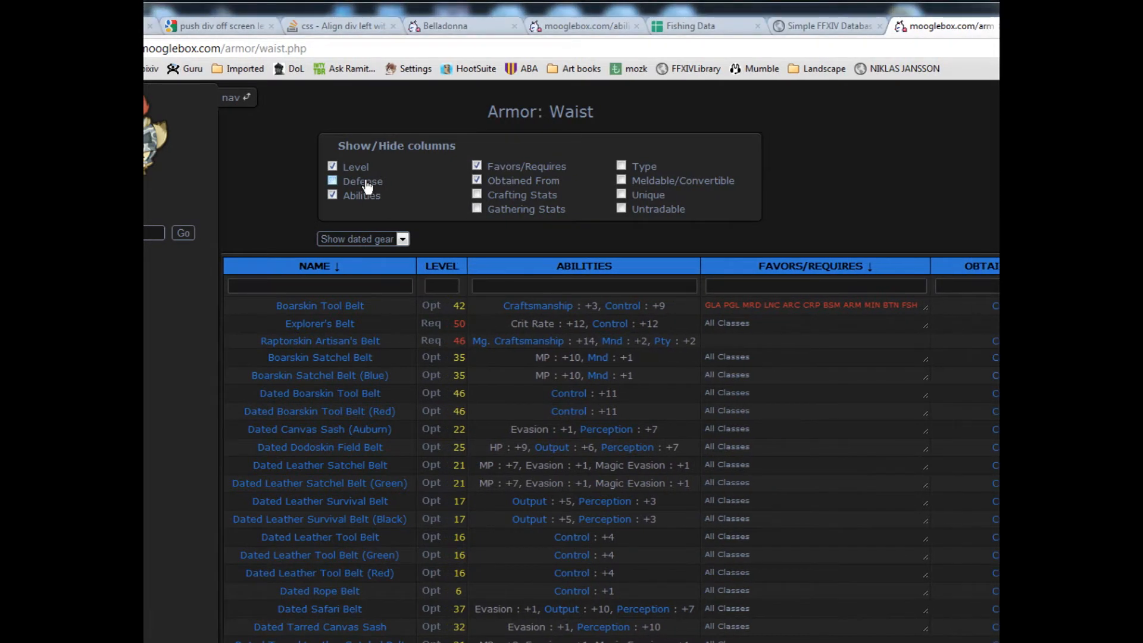
{"action": "left_click", "coordinate": [332, 181]}
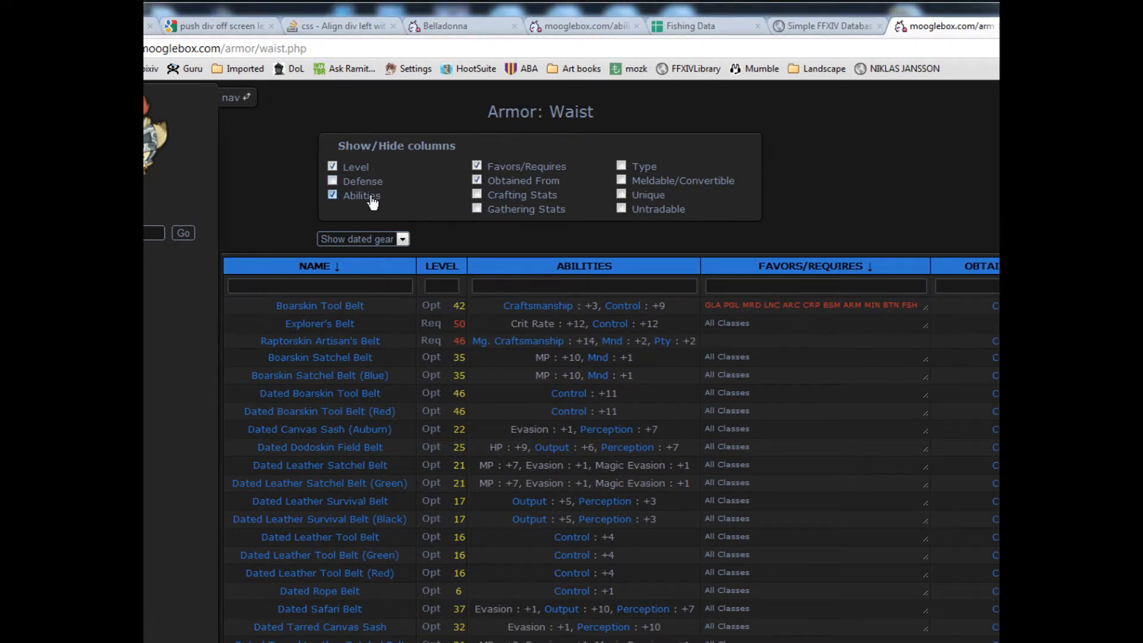
{"action": "left_click", "coordinate": [332, 195]}
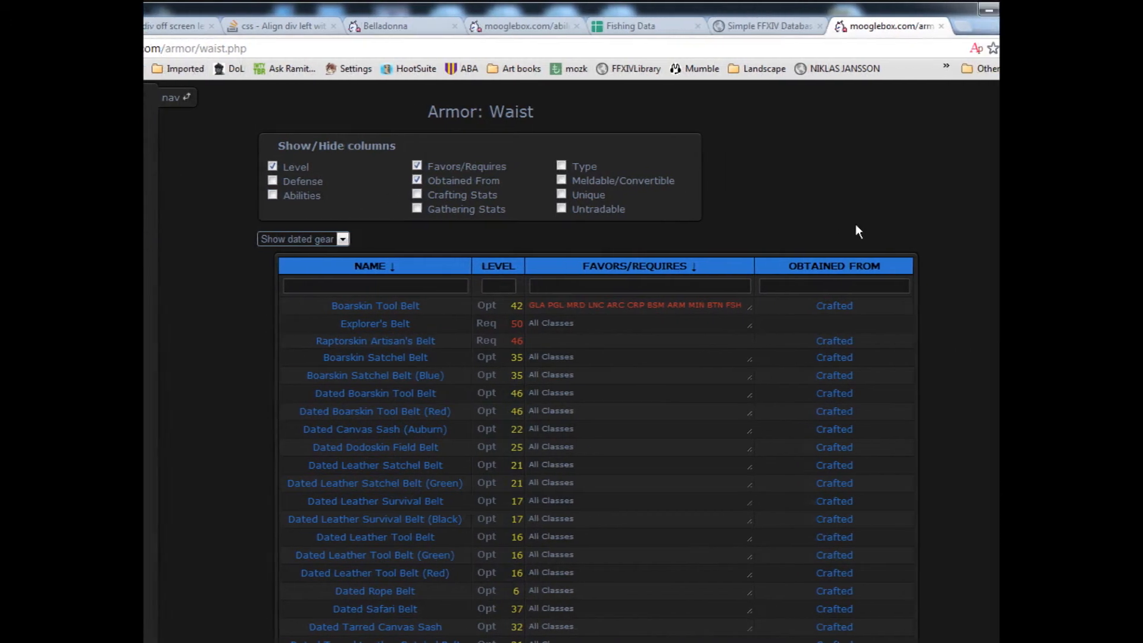
{"action": "left_click", "coordinate": [417, 195]}
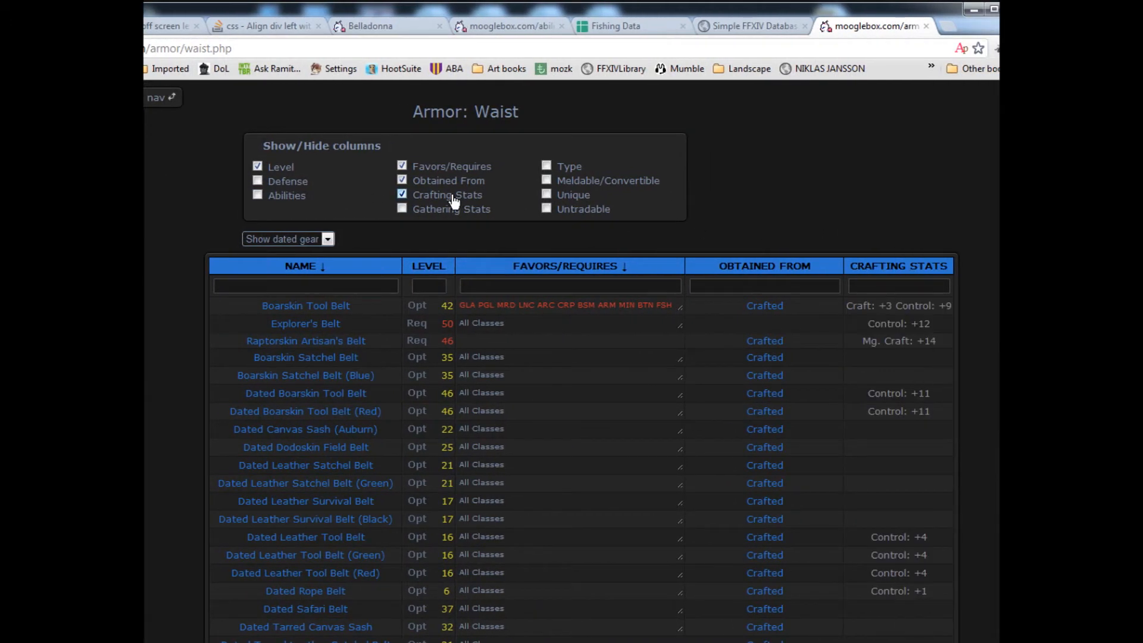
{"action": "scroll", "scroll_direction": "down", "scroll_amount": 3}
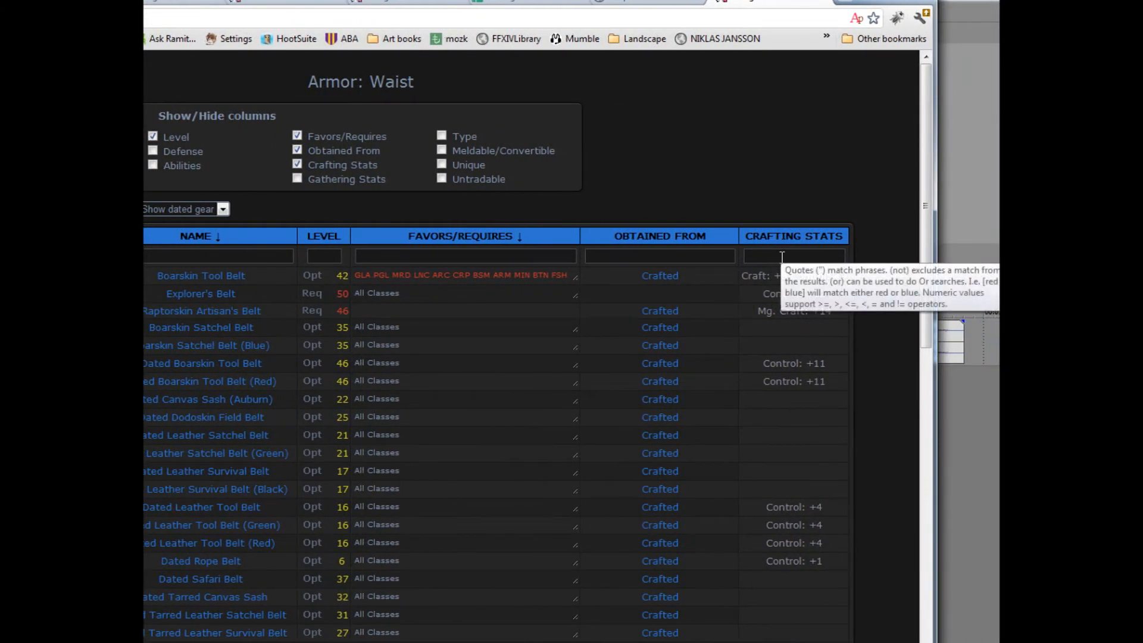
- Filter belts to crafting stats containing 'control' and level '>31'
{"action": "type", "text": "control"}
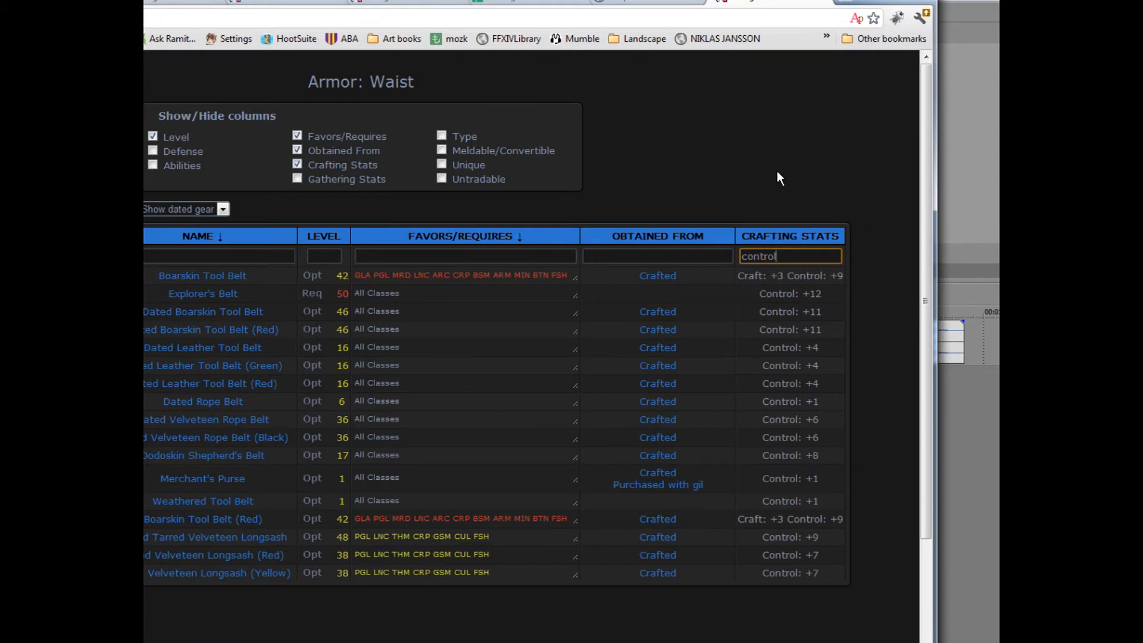
{"action": "left_click", "coordinate": [655, 256]}
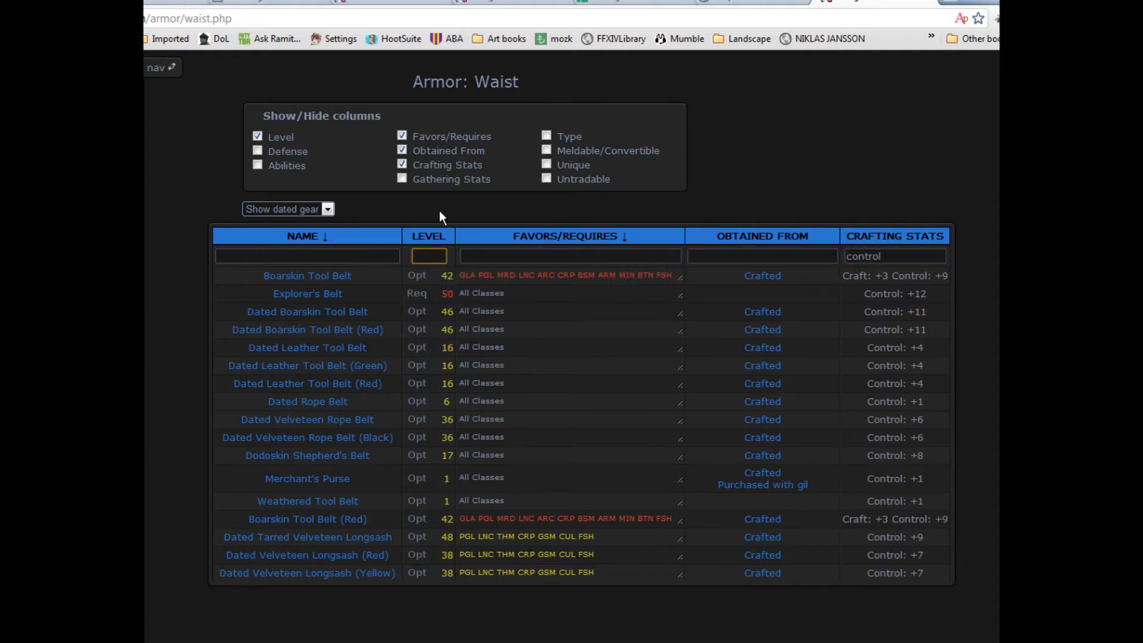
{"action": "type", "text": ">31"}
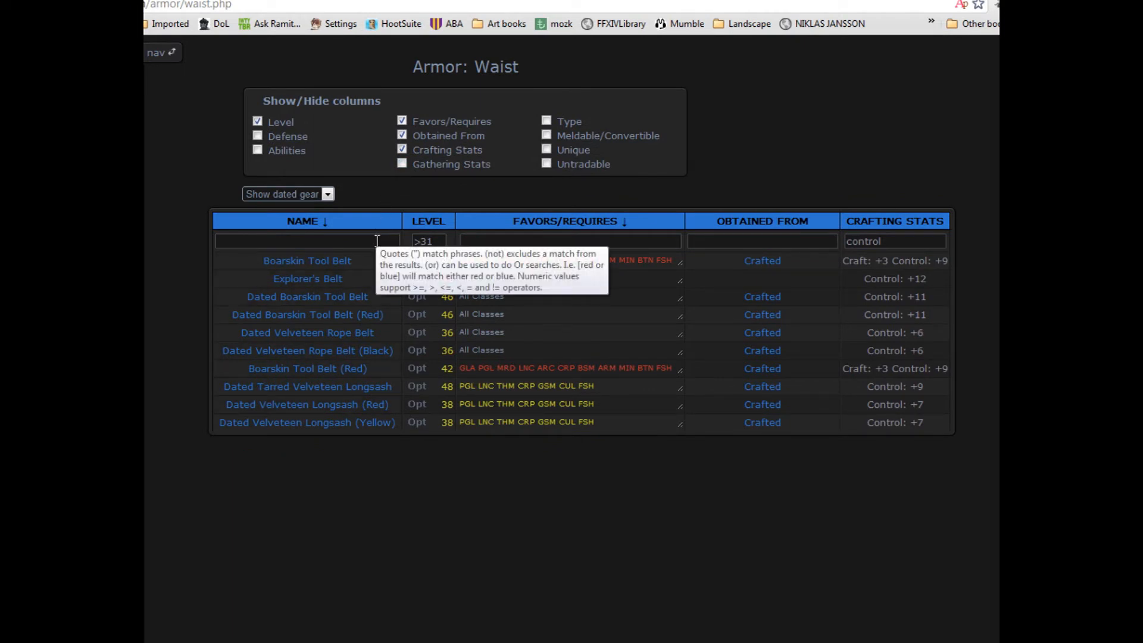
- Enter '(not dated) and (not red)' in the Name filter, then clear Name and Level filters
{"action": "left_click", "coordinate": [306, 241]}
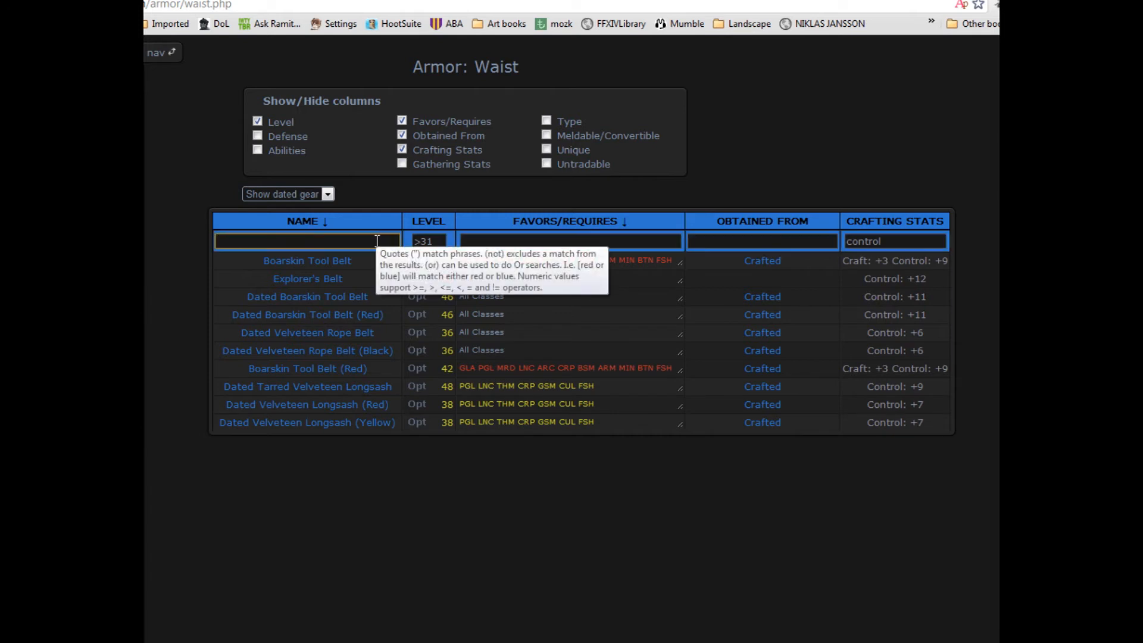
{"action": "type", "text": "(not dated) and"}
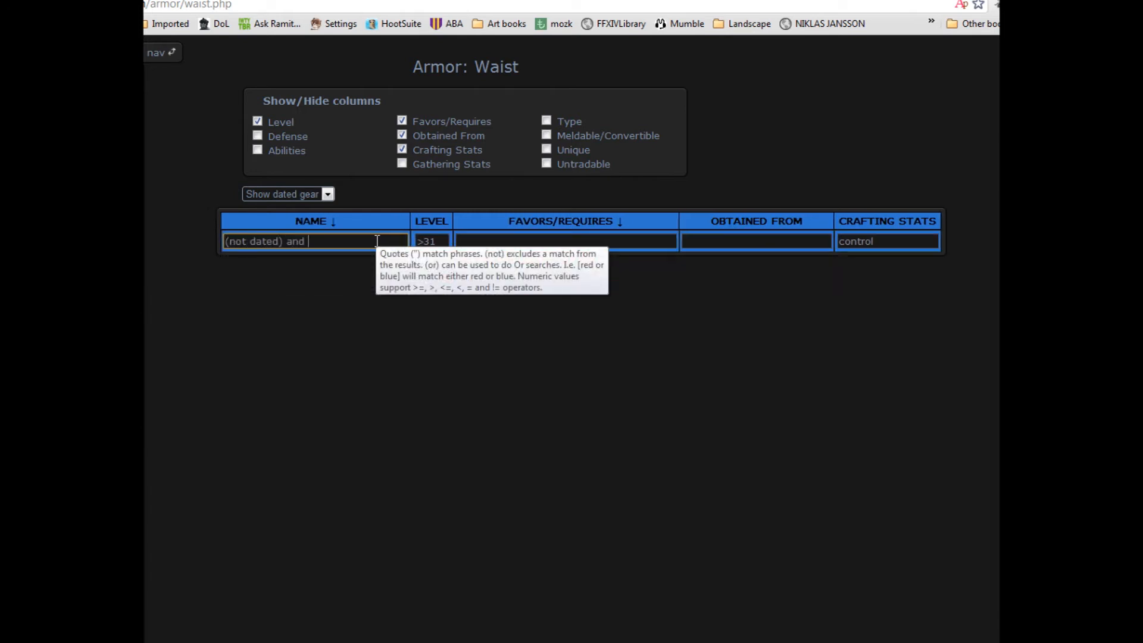
{"action": "type", "text": "(not red)"}
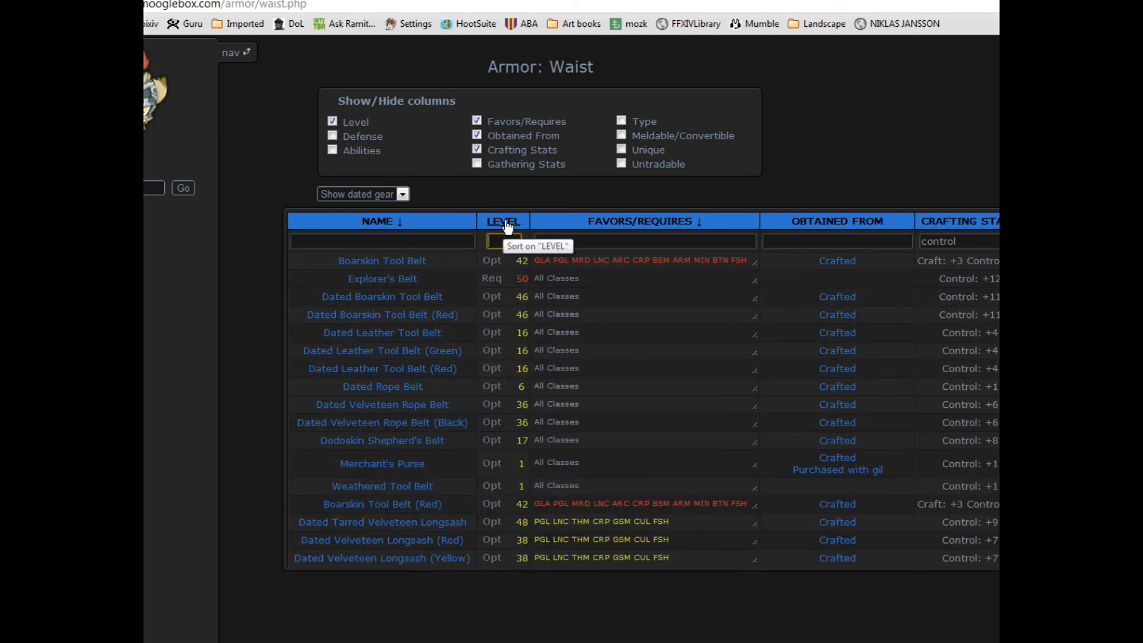
- Sort belts by level, with name as the secondary sort
{"action": "left_click", "coordinate": [503, 221]}
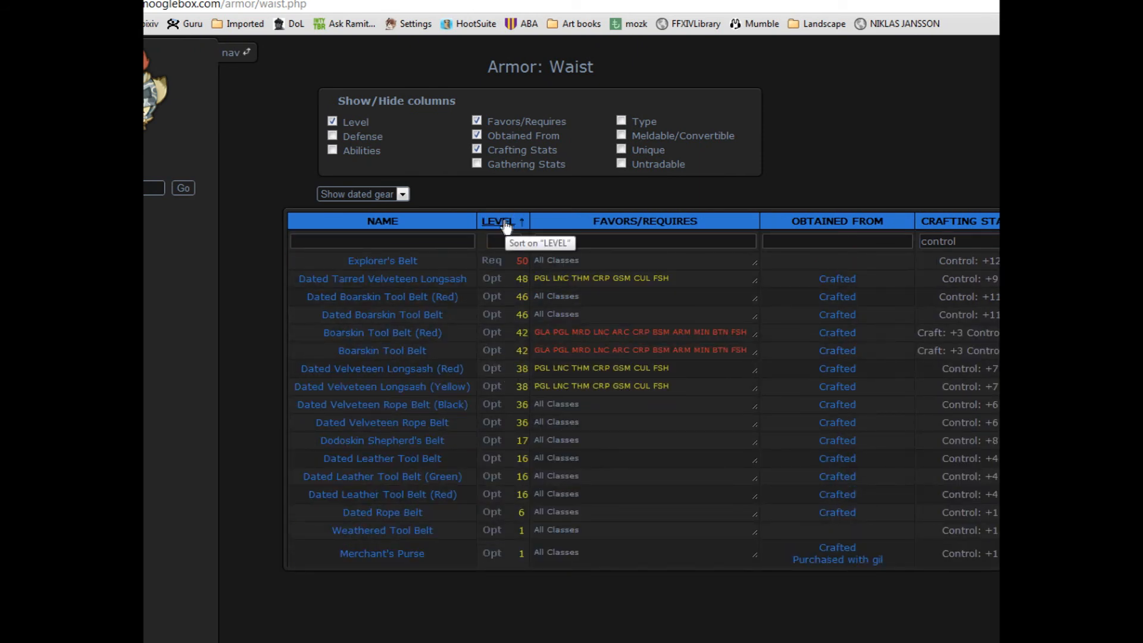
{"action": "left_click", "coordinate": [375, 221]}
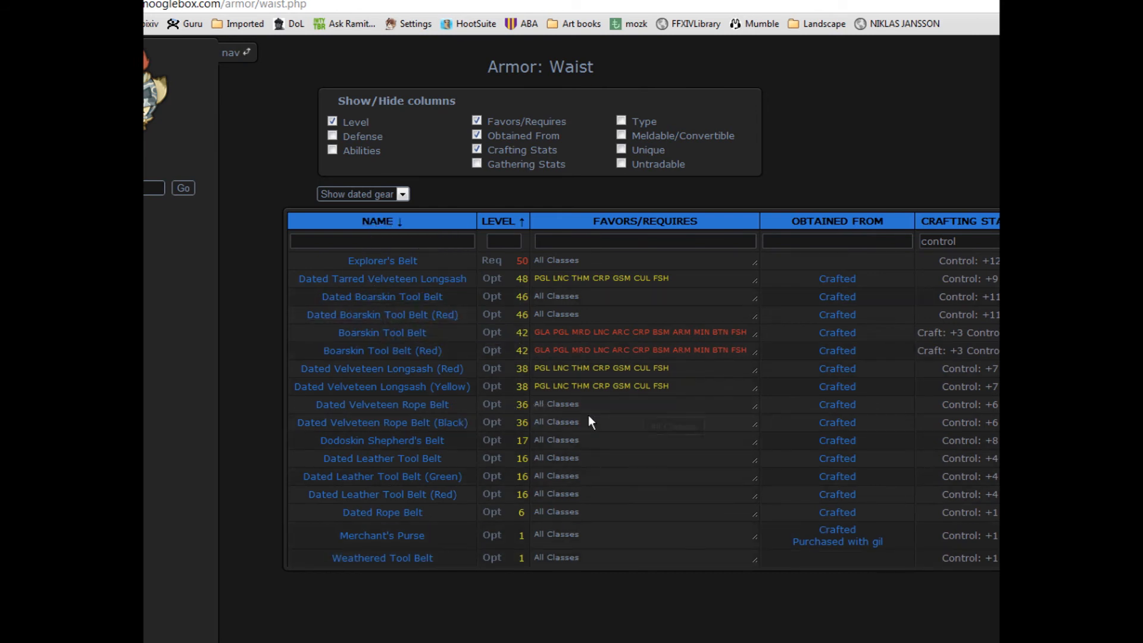
{"action": "mouse_move", "coordinate": [546, 402]}
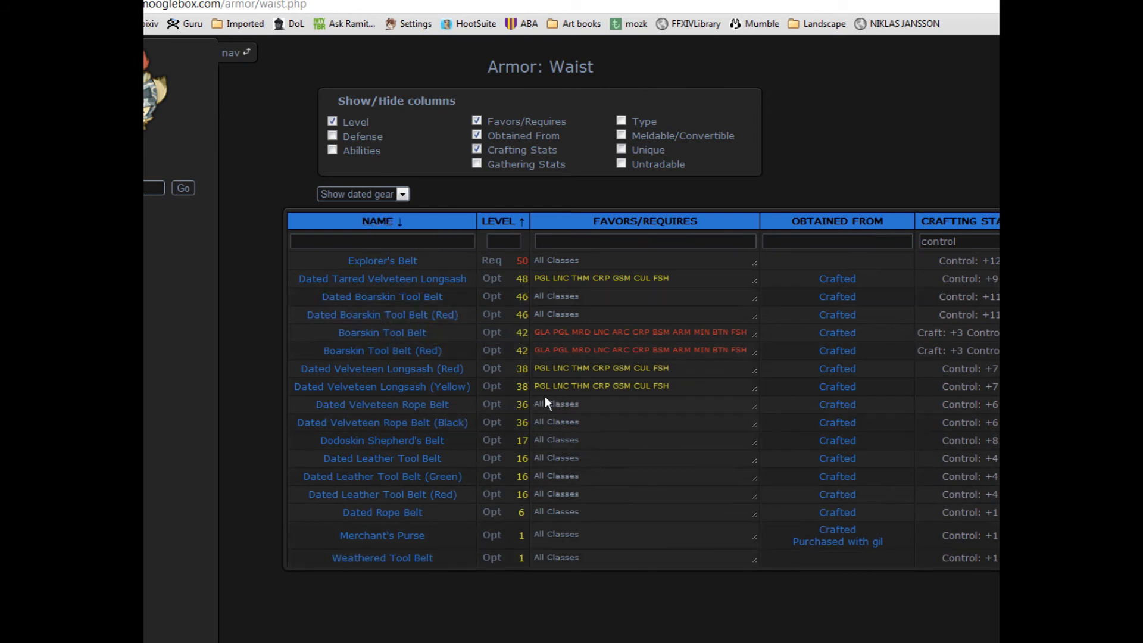
- Highlight the Dated Boarskin Tool Belt row and scroll down the list
{"action": "left_click", "coordinate": [381, 296]}
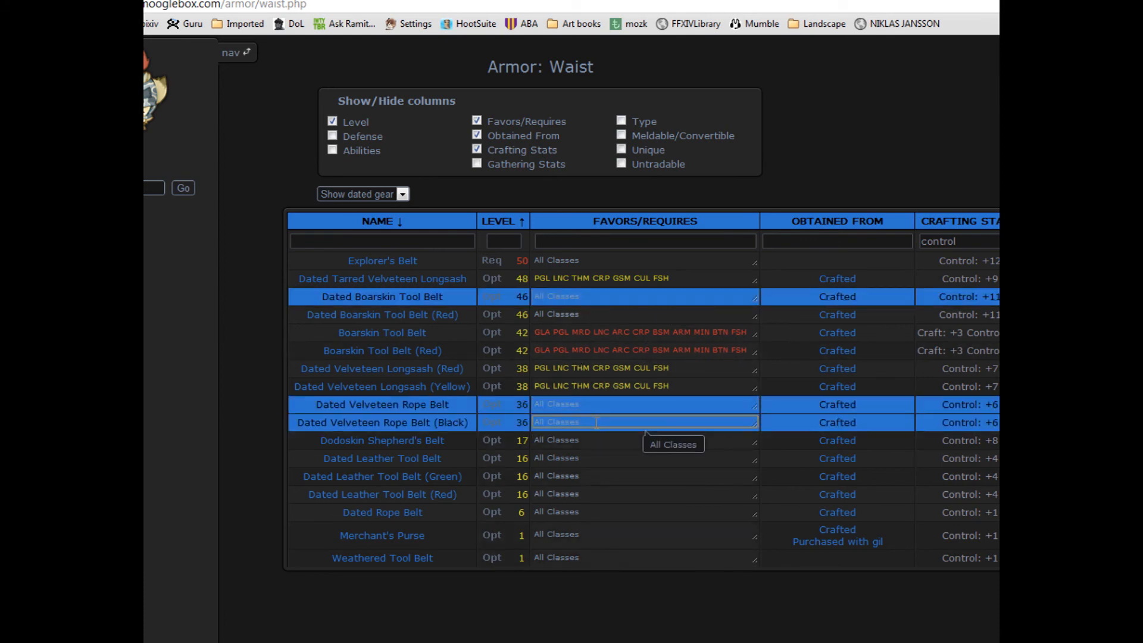
{"action": "scroll", "scroll_direction": "down", "scroll_amount": 3}
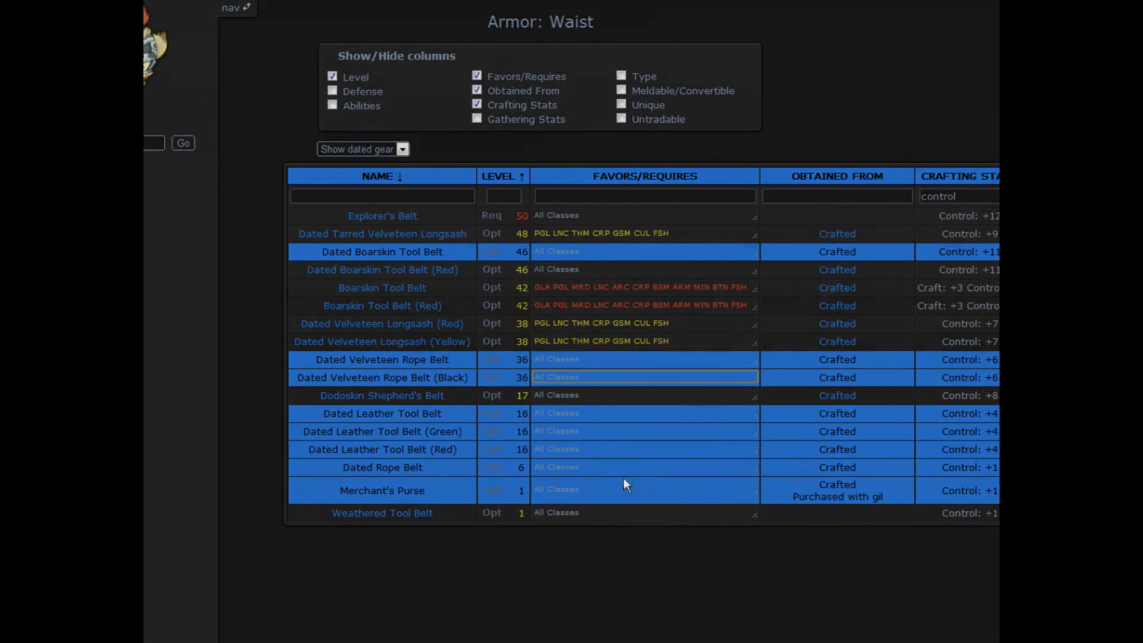